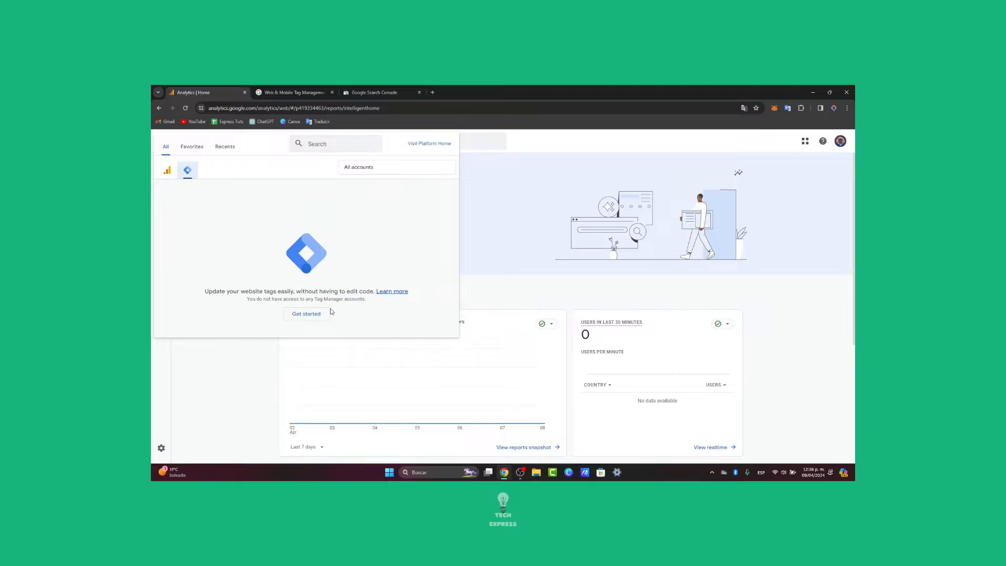
mouse_move(329, 196)
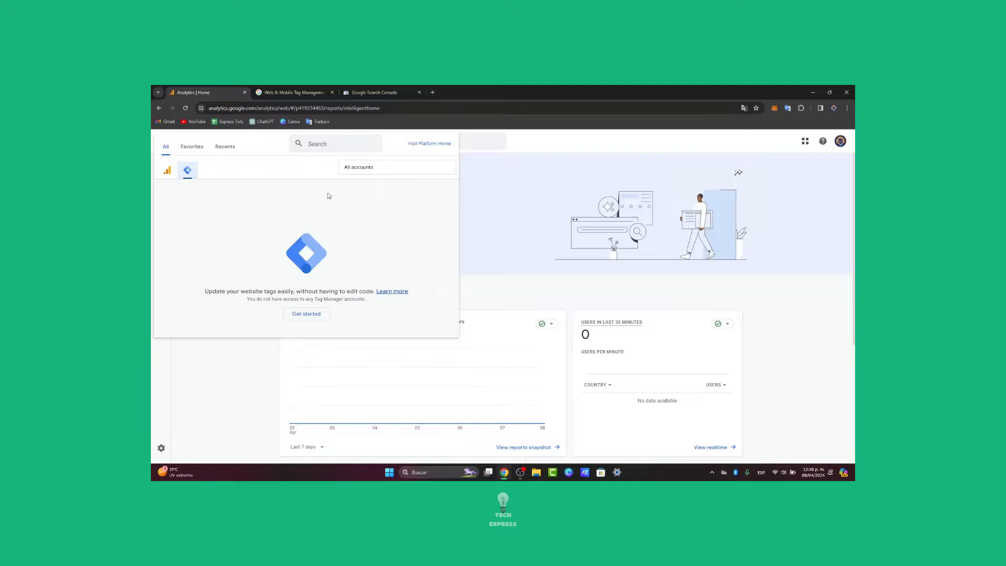
Reach Tag Manager's empty accounts page from the Analytics account switcher's Tag Manager list
click(292, 108)
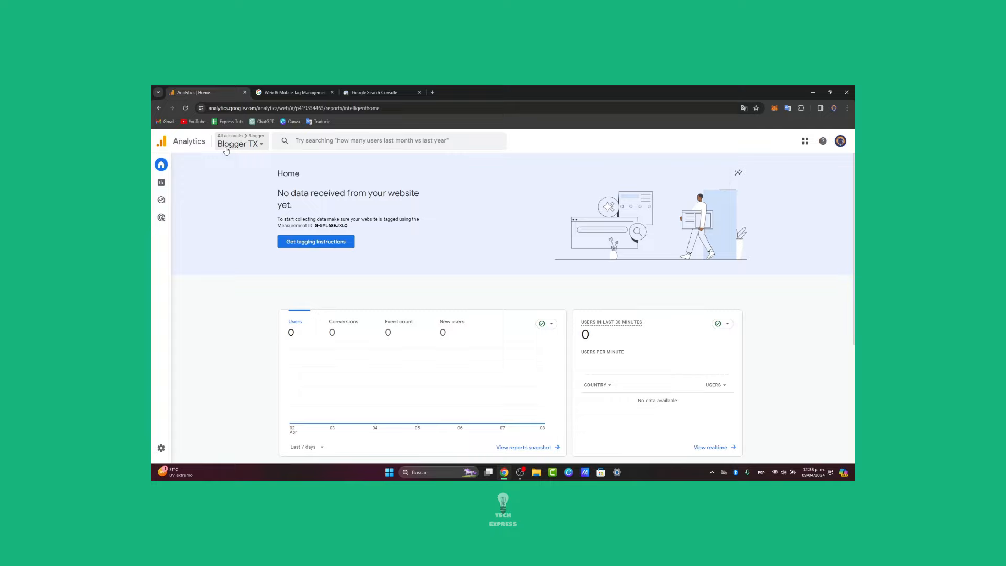
click(238, 144)
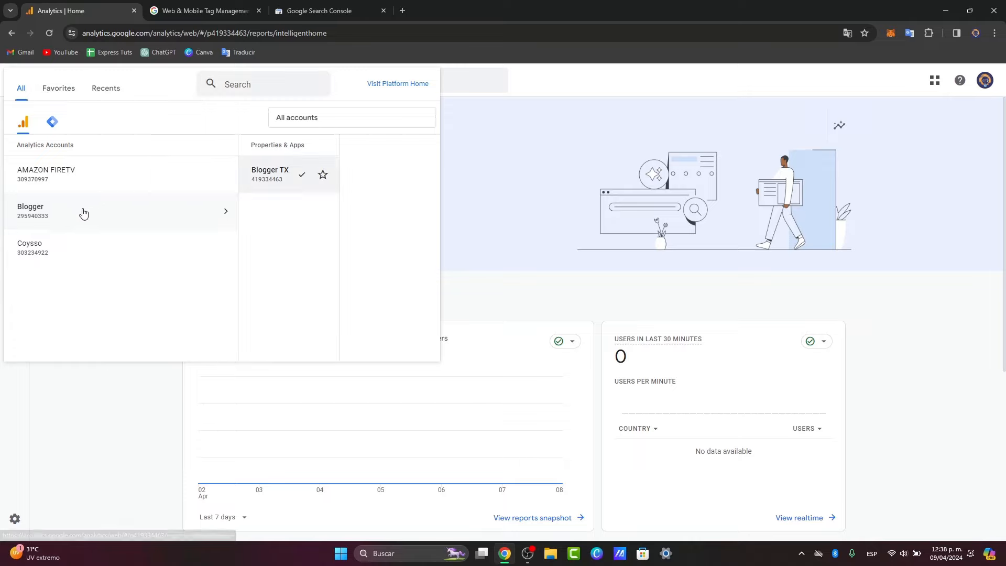
mouse_move(158, 176)
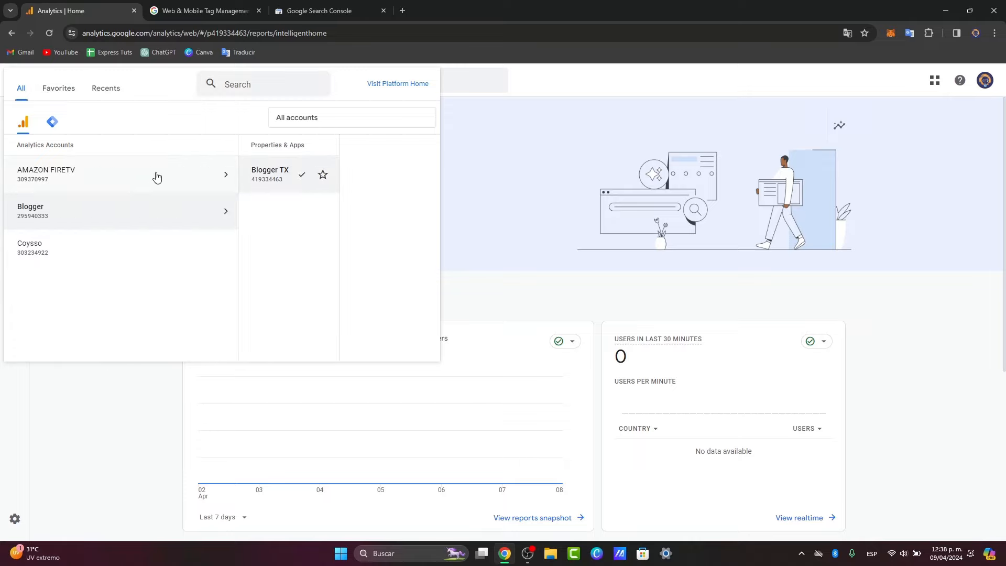
mouse_move(50, 224)
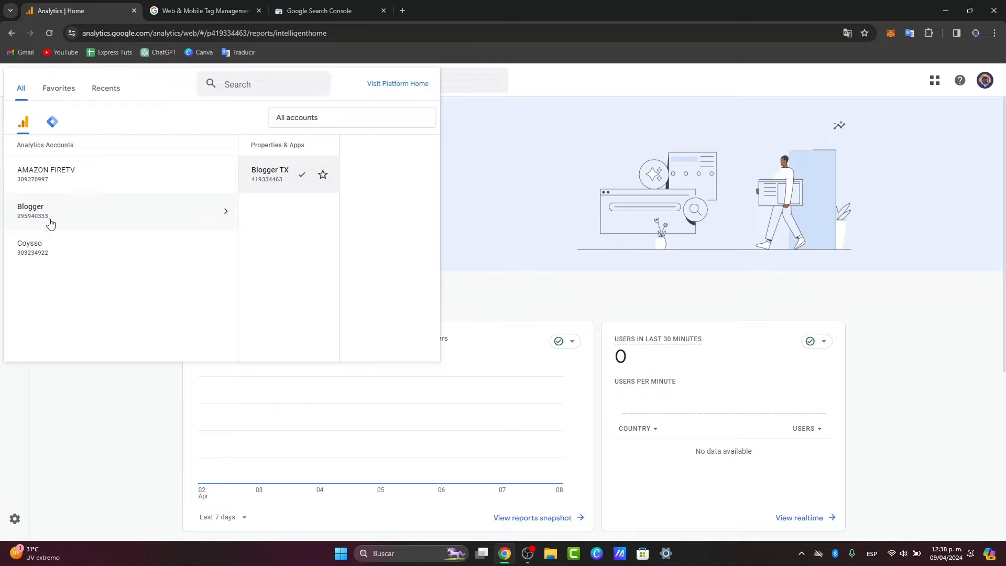
click(52, 122)
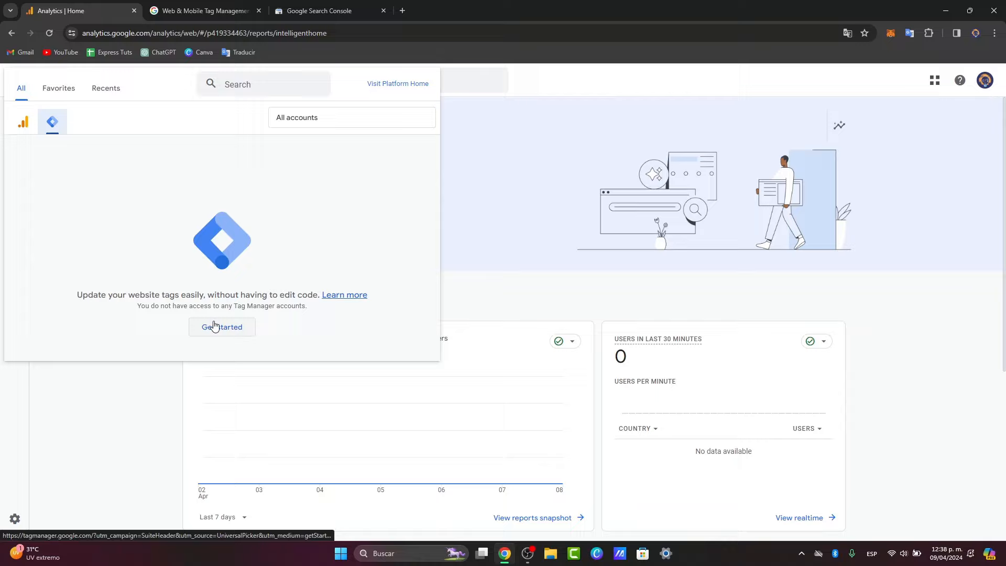
click(222, 327)
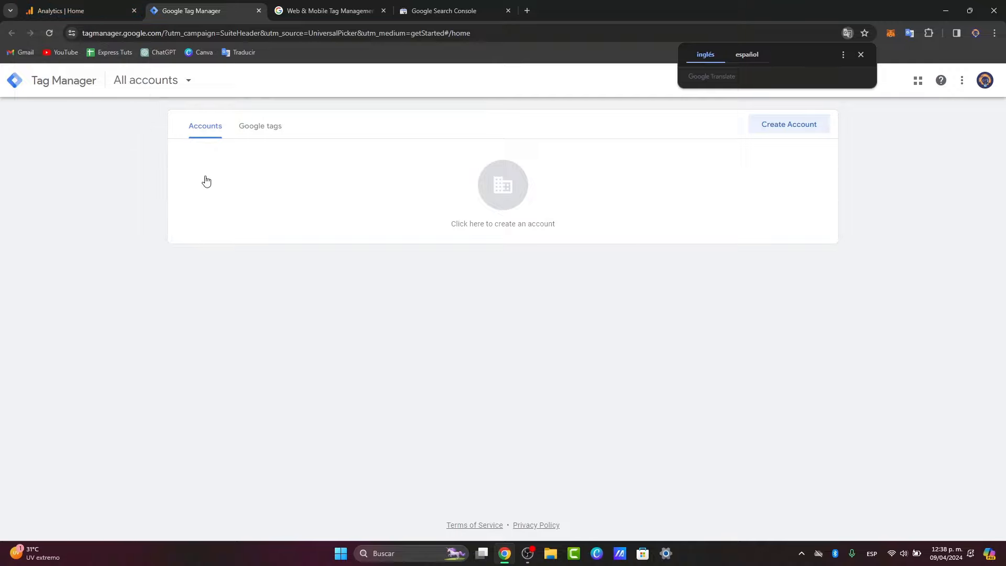
mouse_move(552, 213)
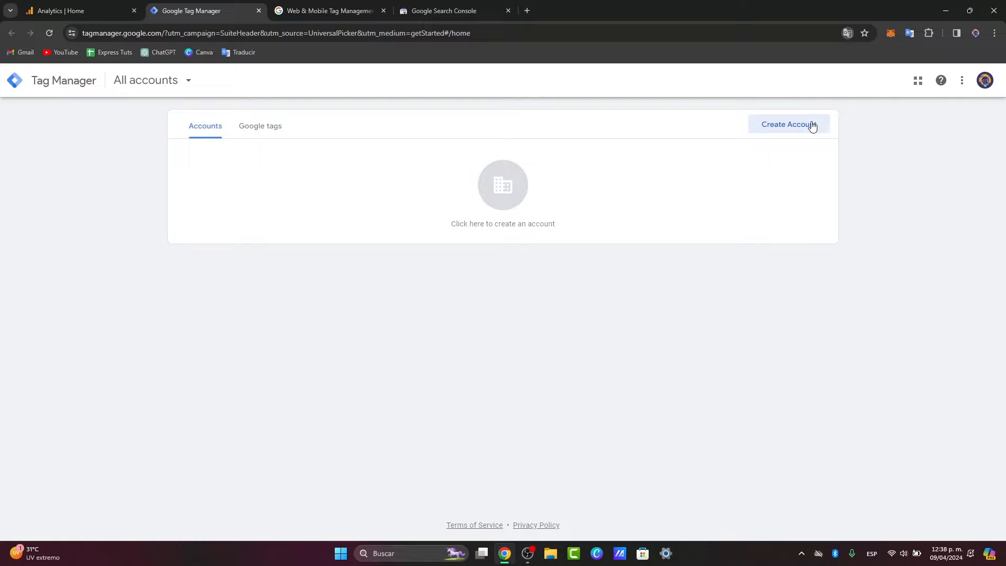
Start a new Tag Manager account named Blogger TX, checking the Analytics property name first
click(788, 124)
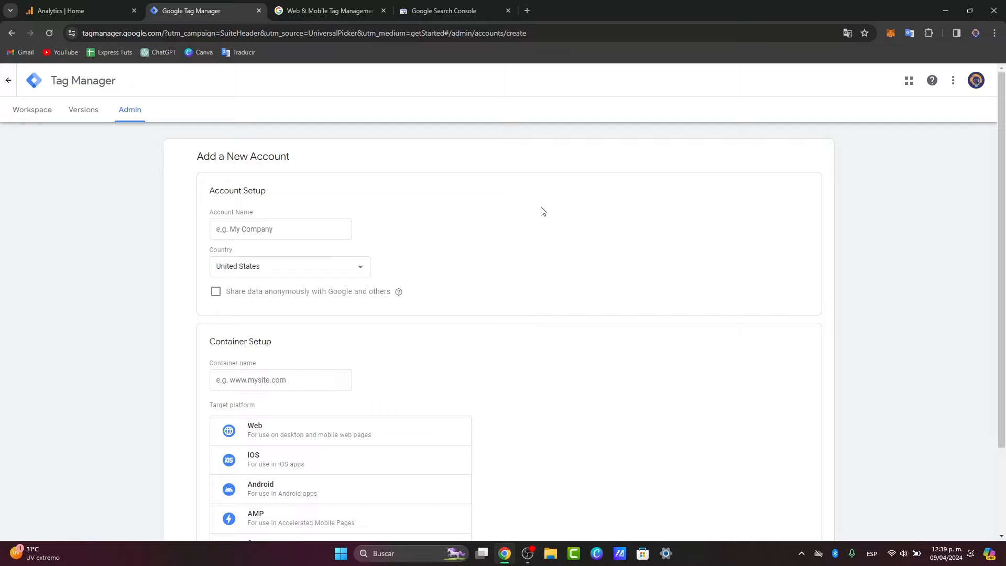
click(281, 228)
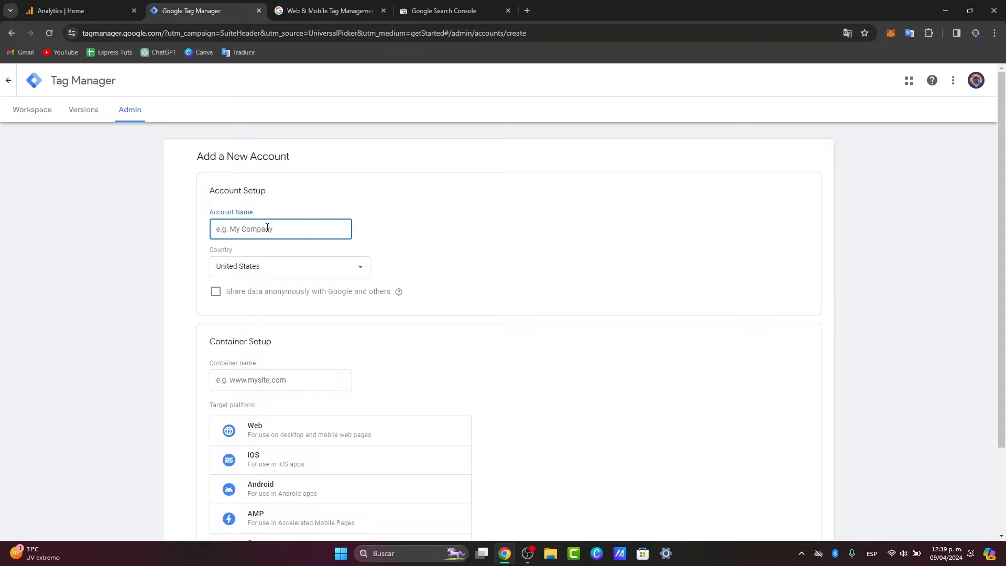
click(63, 10)
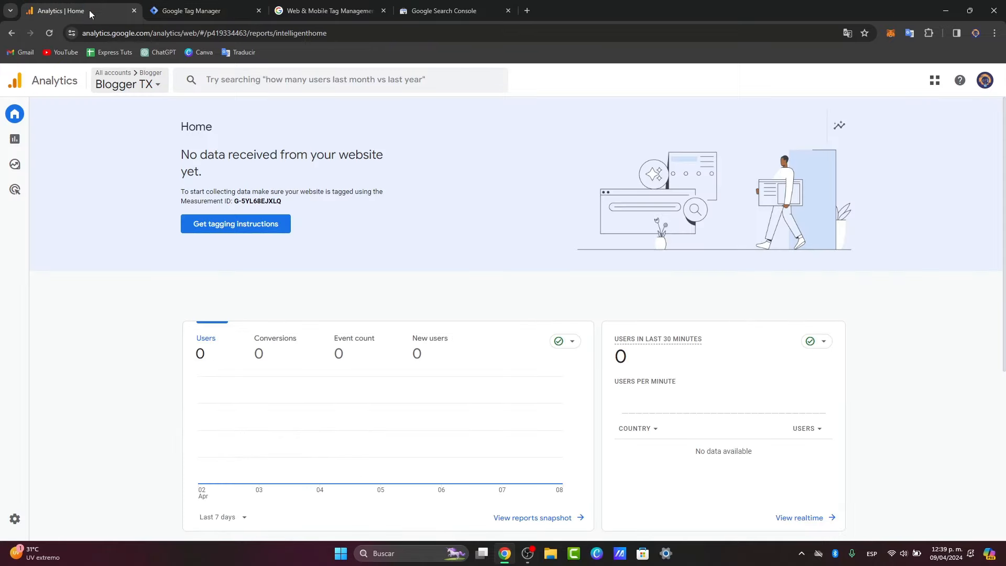
click(124, 84)
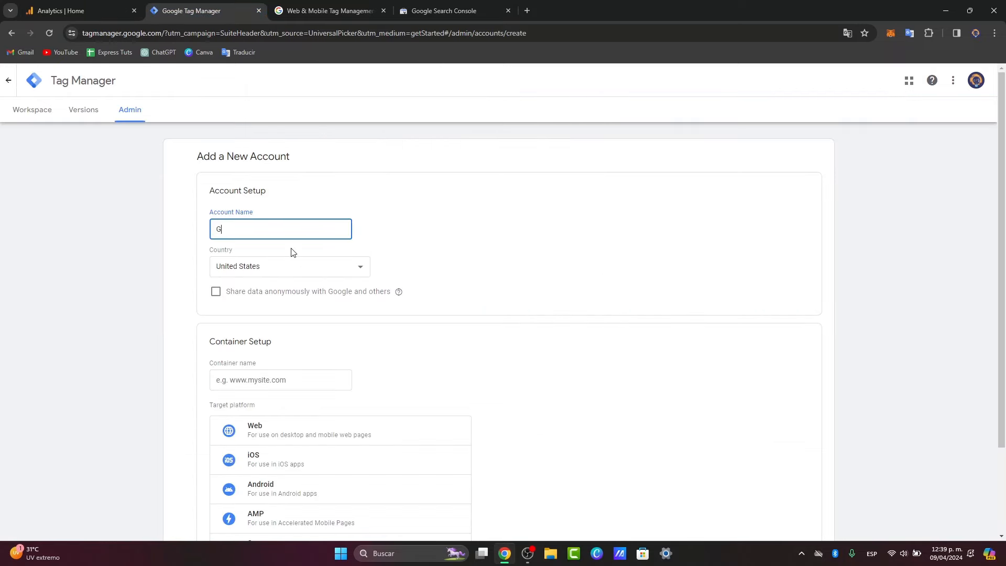
text(Blogger TX)
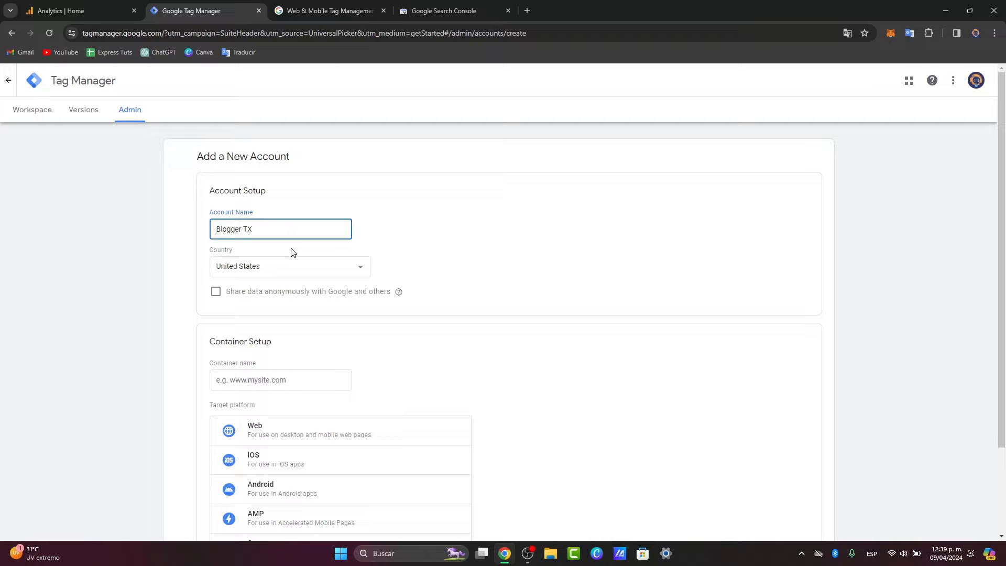
scroll(down, 3)
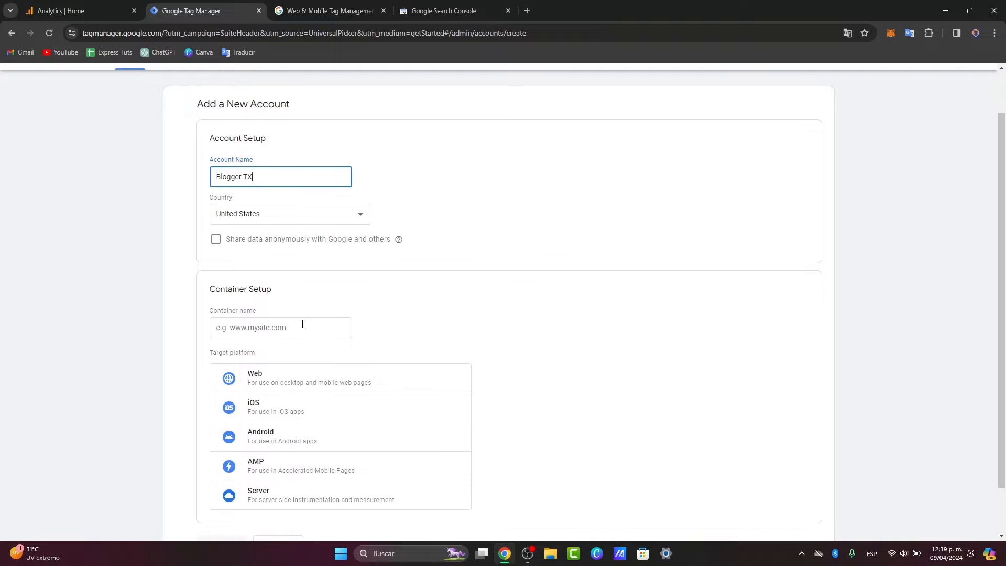
click(280, 327)
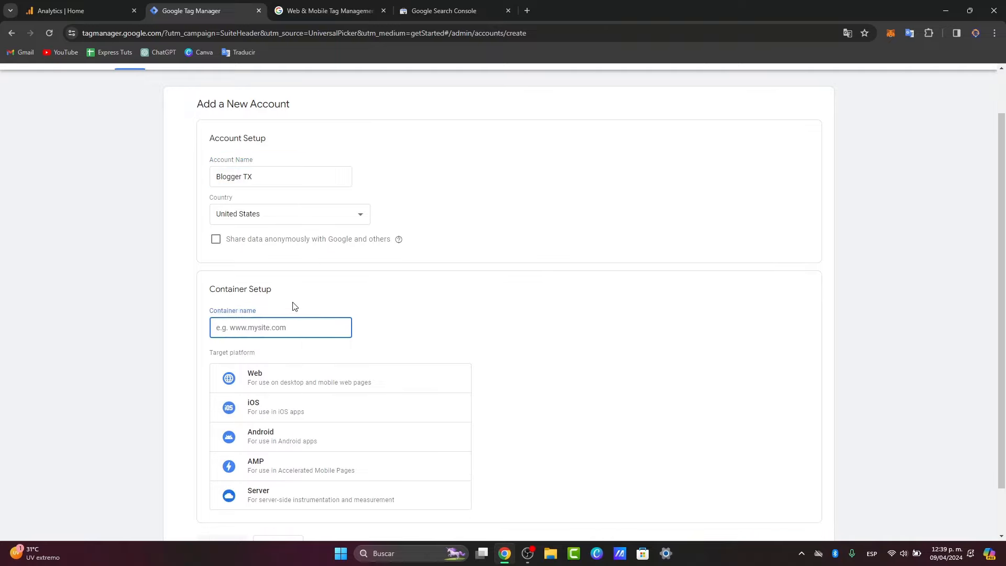
scroll(down, 3)
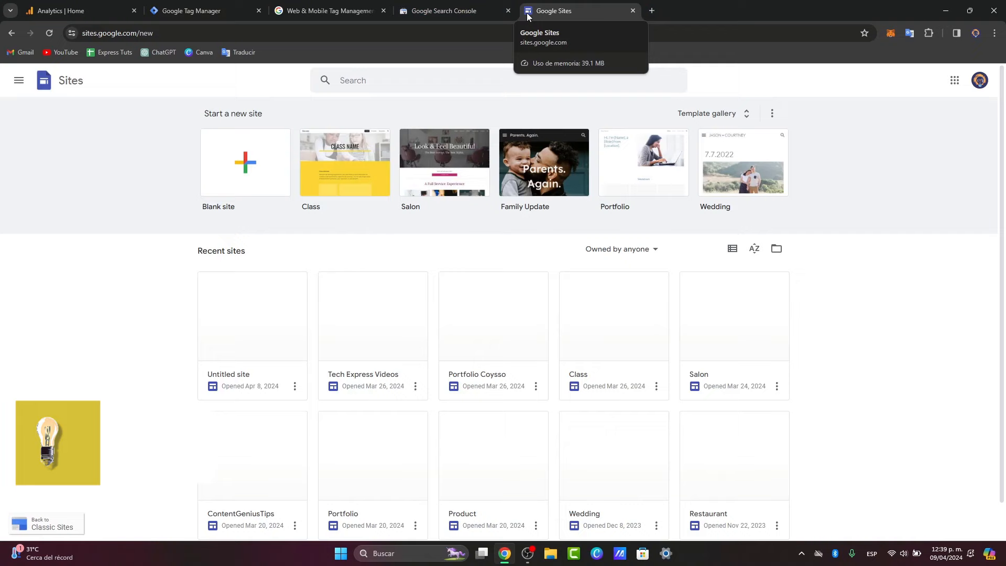
mouse_move(407, 325)
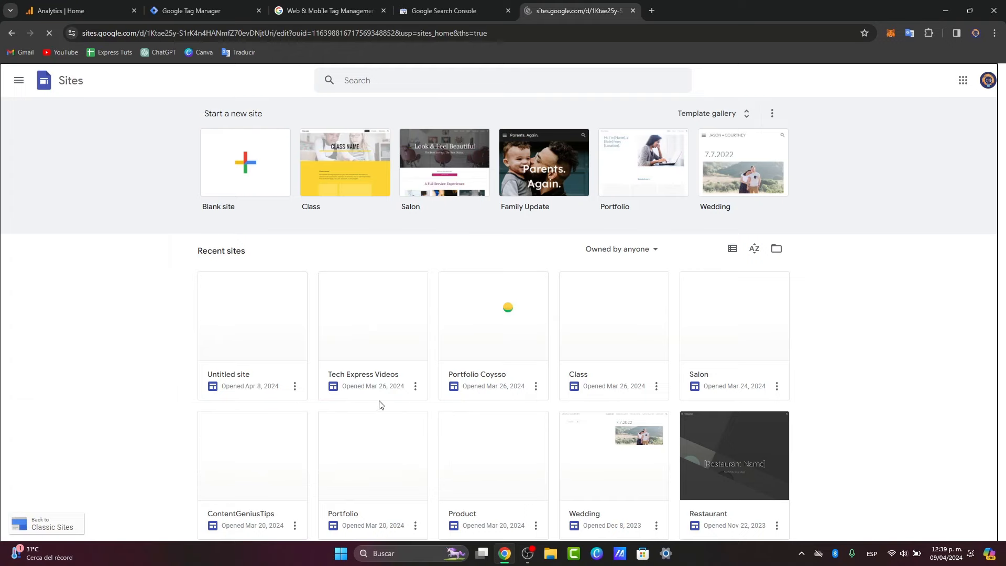
double_click(373, 316)
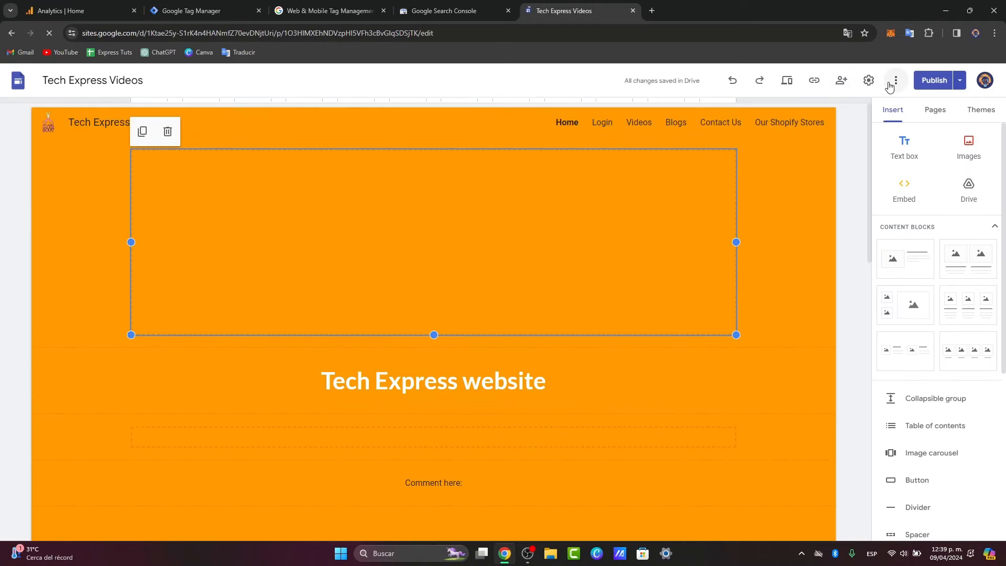
click(895, 80)
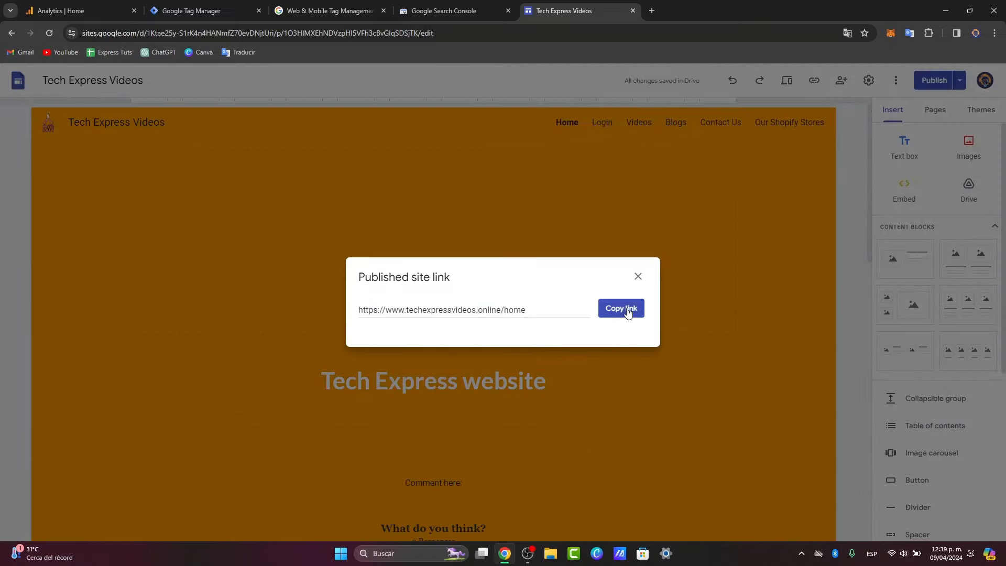
click(327, 10)
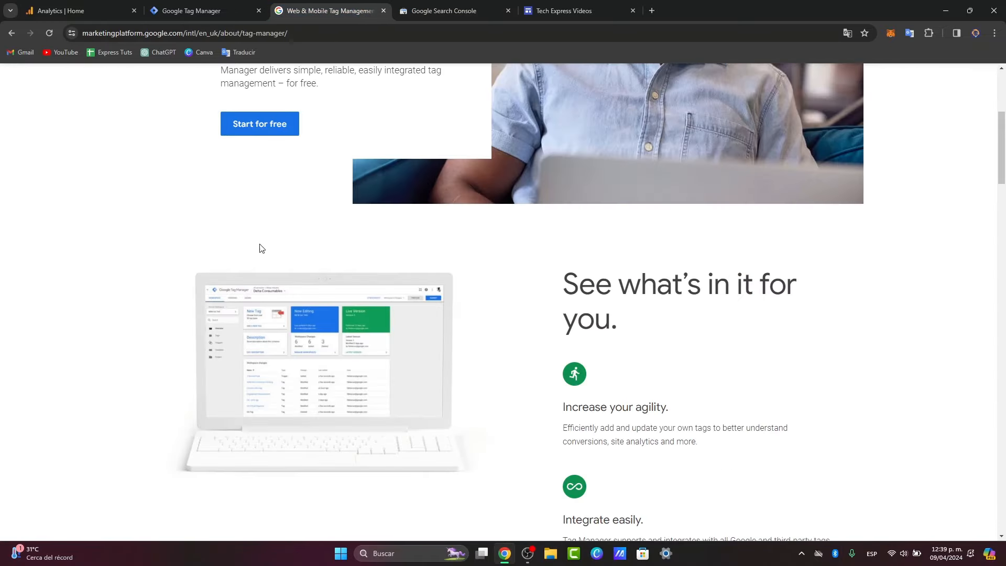
click(193, 11)
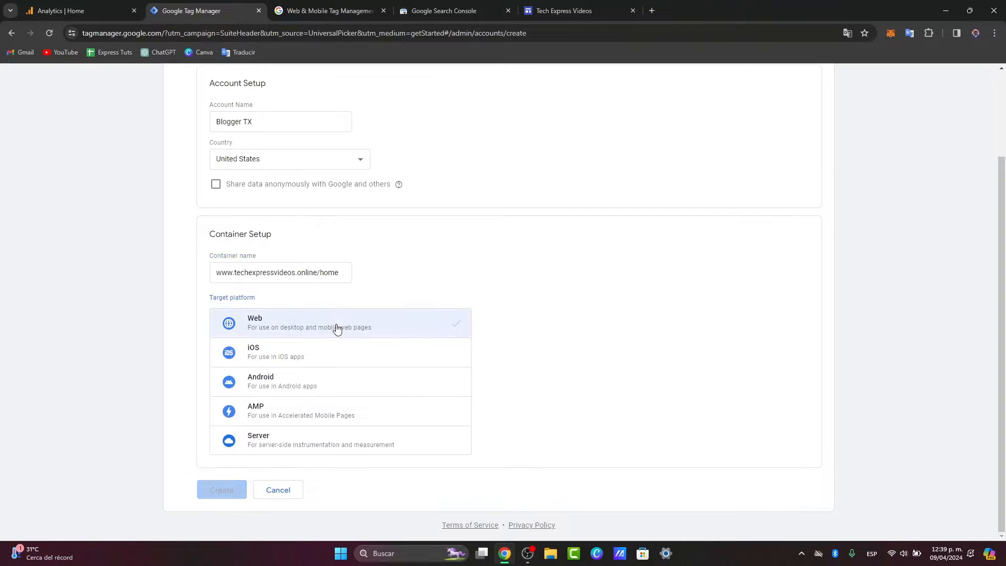
click(221, 490)
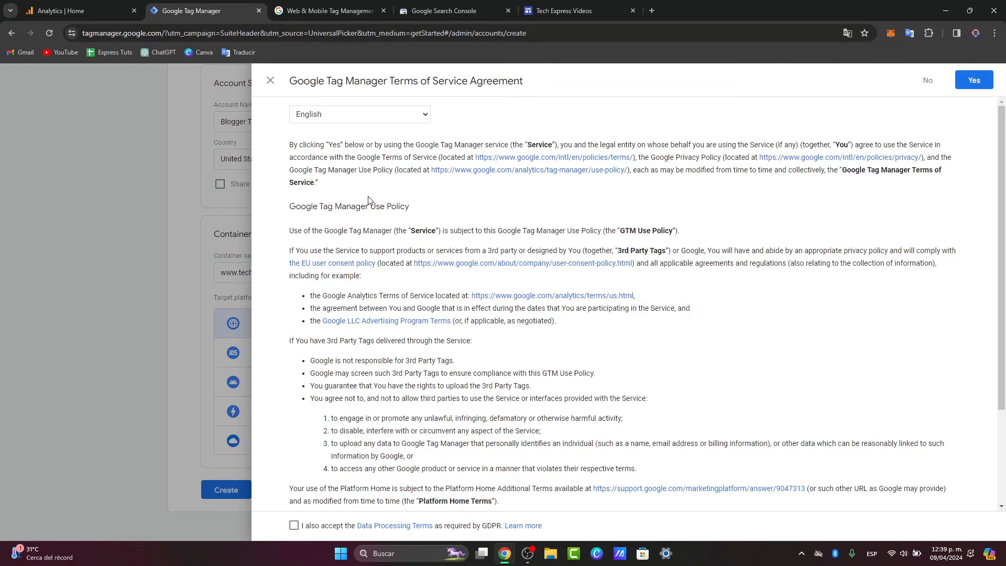
scroll(down, 3)
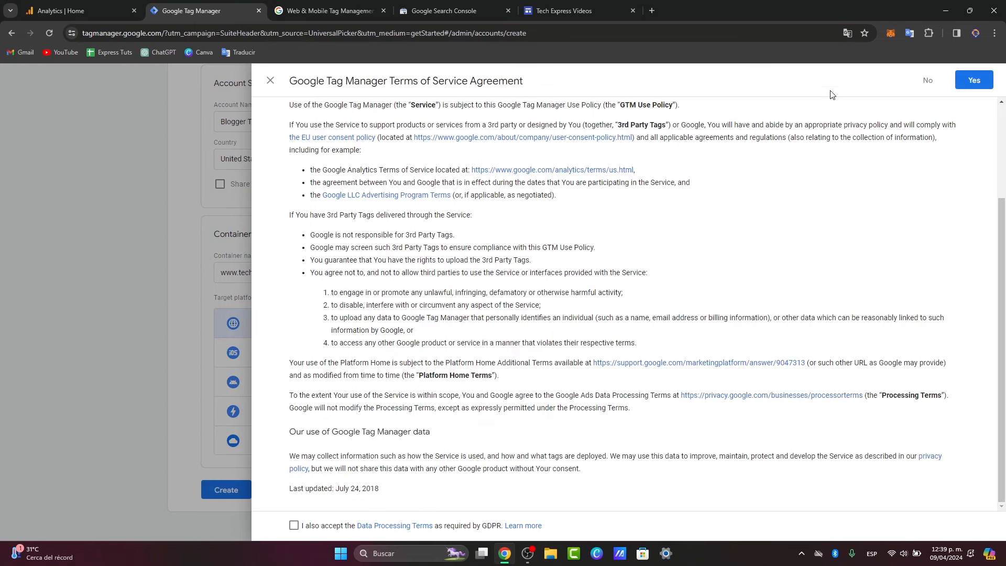
click(974, 80)
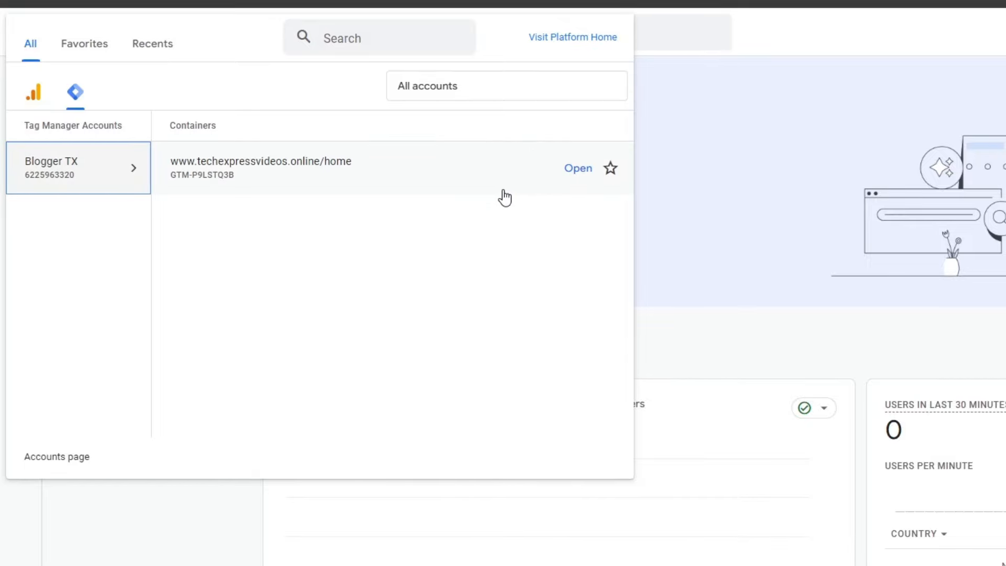
click(578, 168)
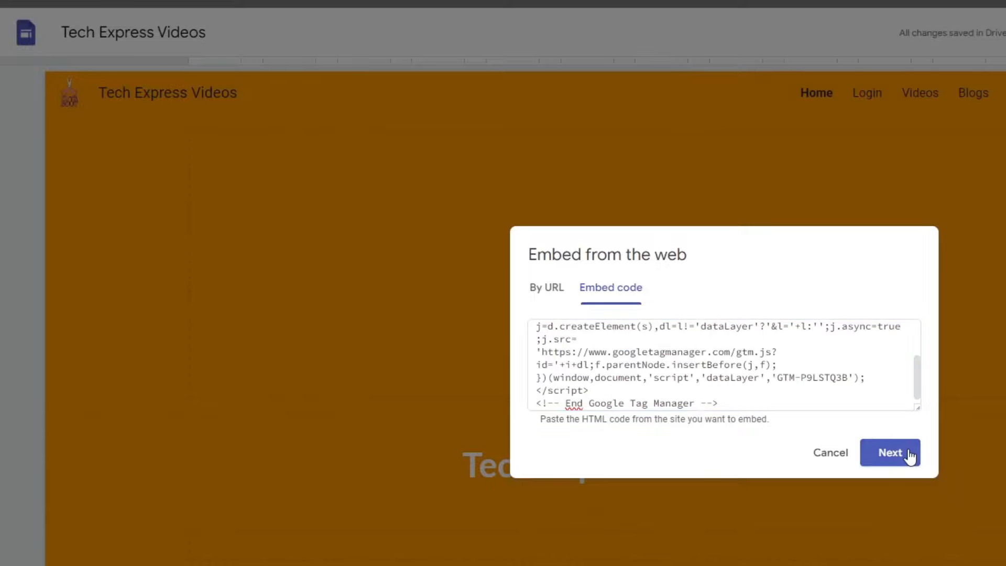
Insert the pasted GTM-P9LSTQ3B embed code into the Tech Express Videos home page
click(891, 453)
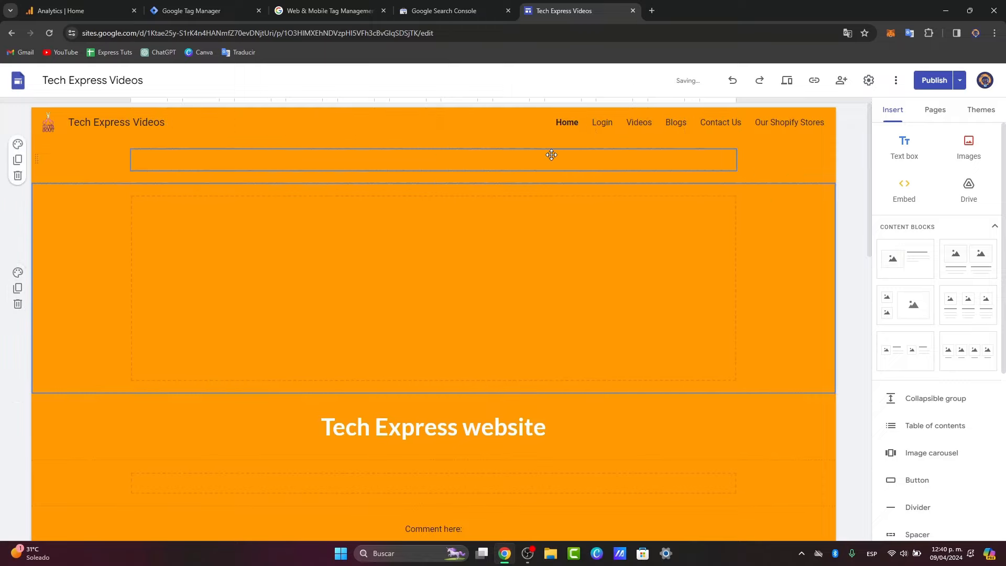
click(934, 80)
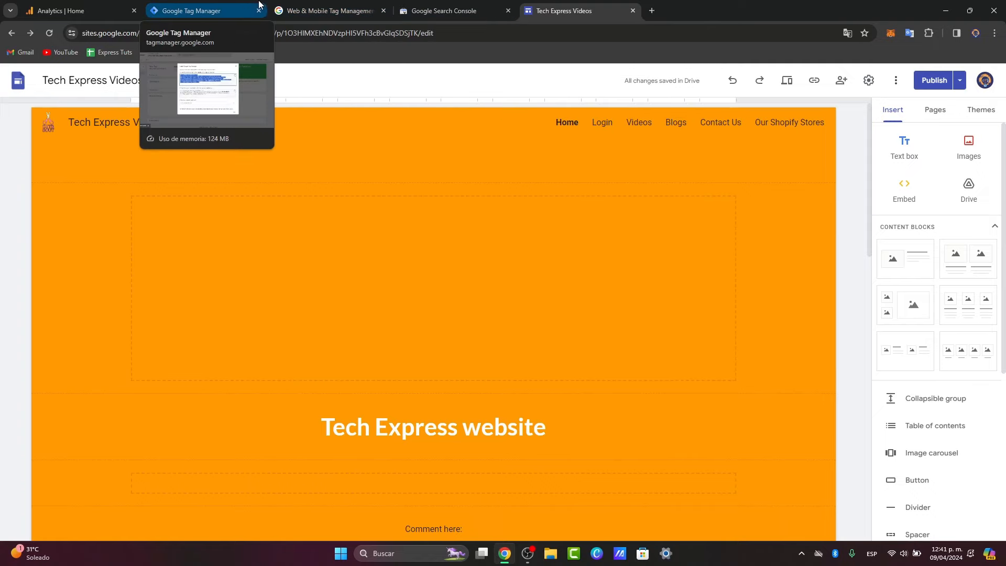
click(194, 10)
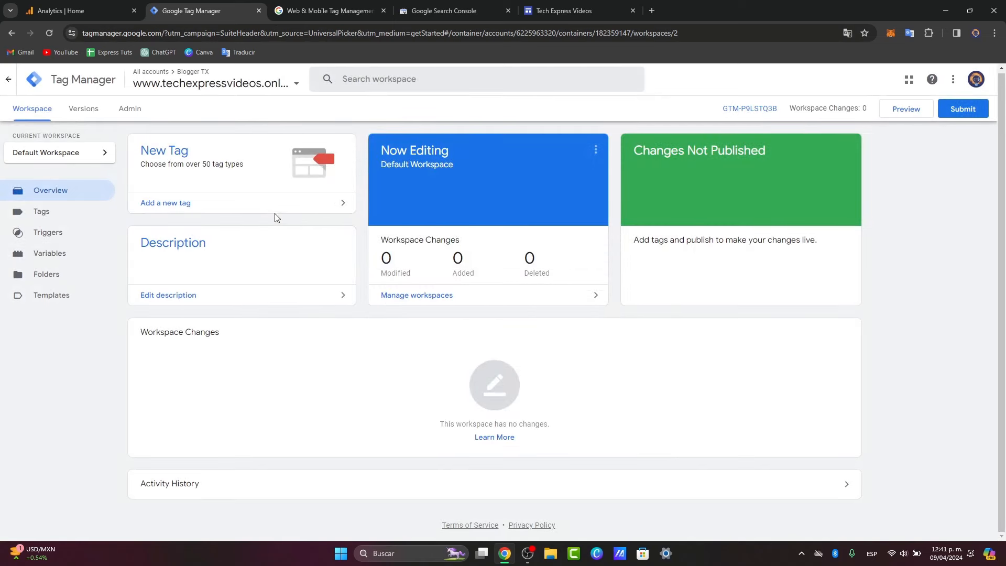
mouse_move(609, 422)
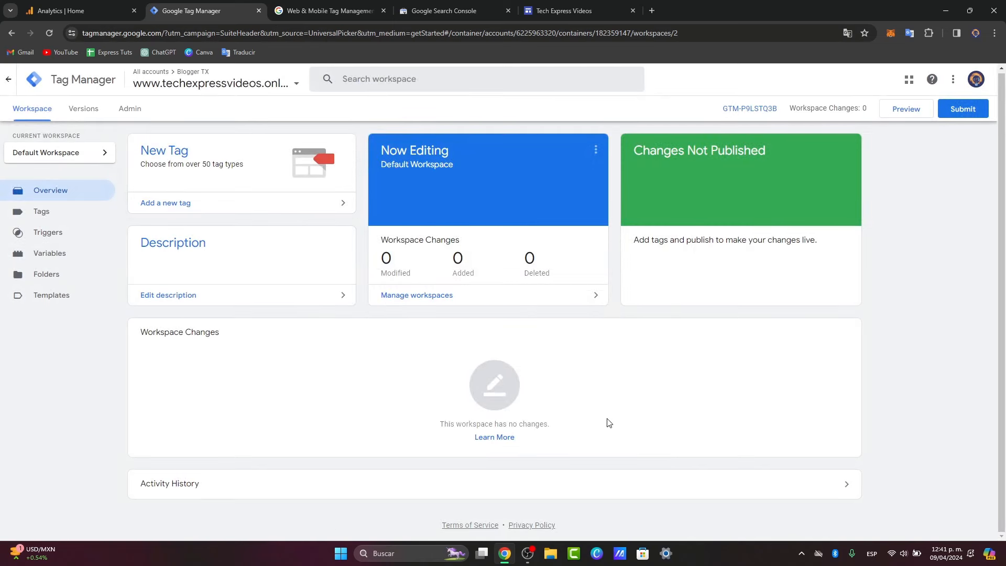
Create and save a trigger named Page View that fires on All Page Views
click(48, 232)
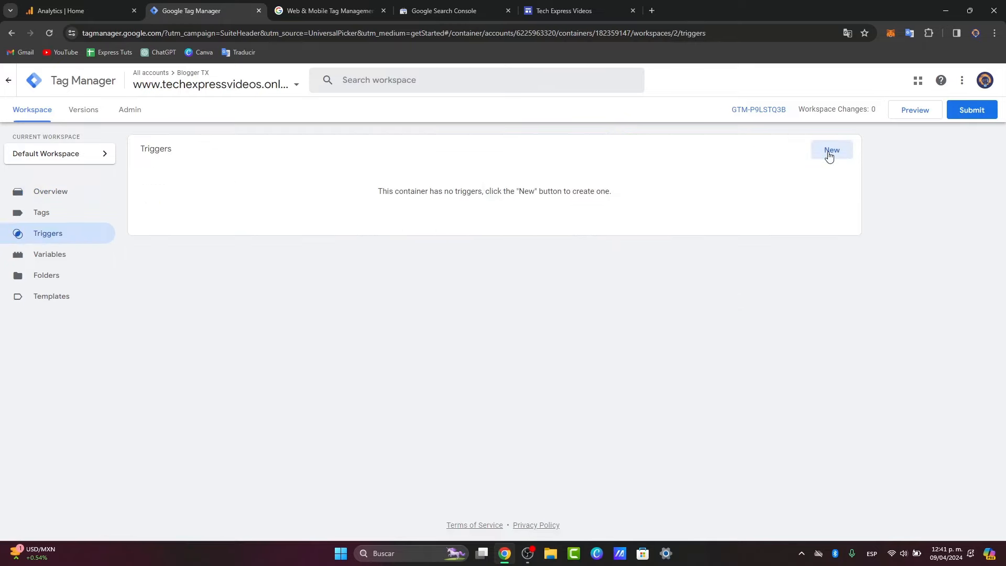
click(832, 150)
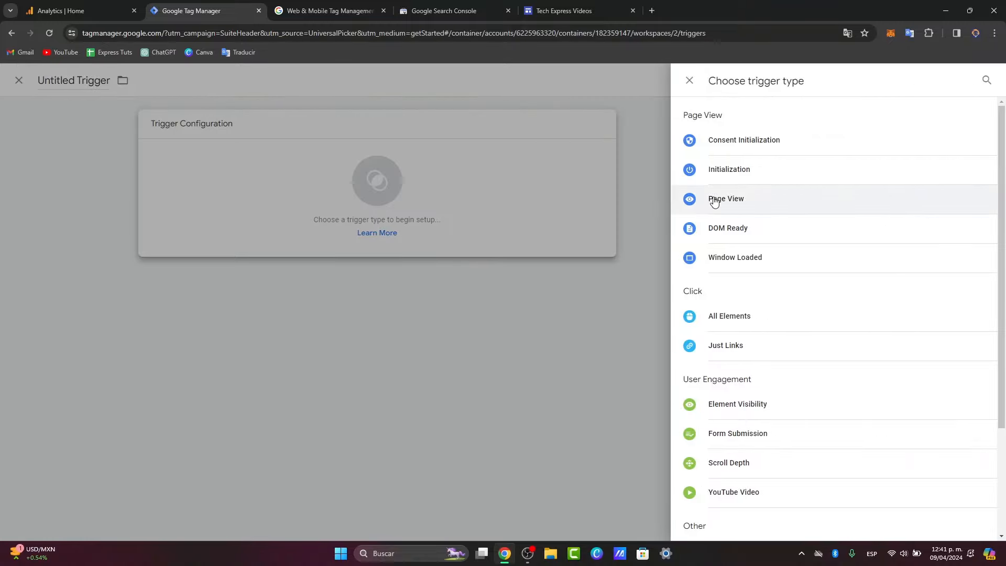
click(725, 199)
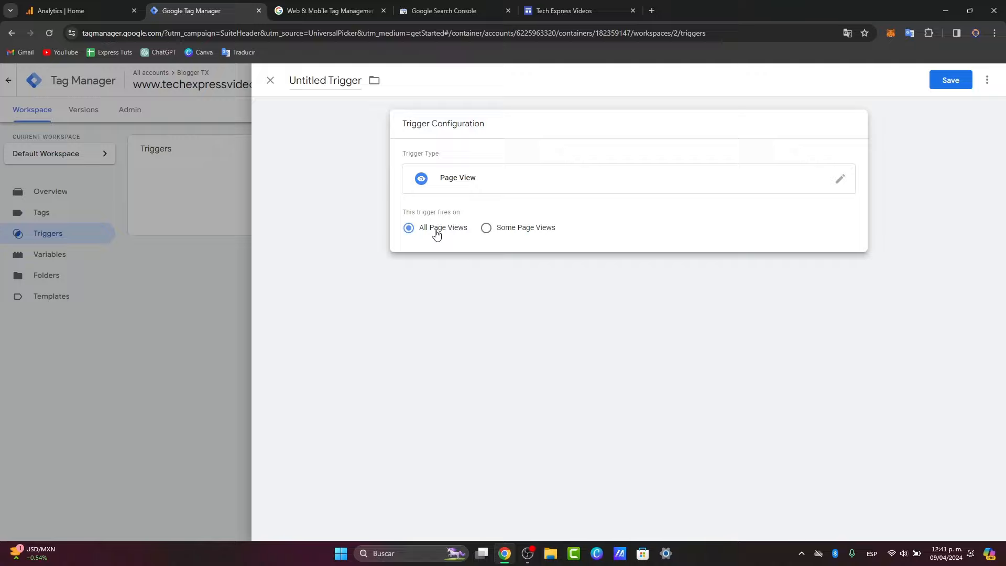
click(950, 80)
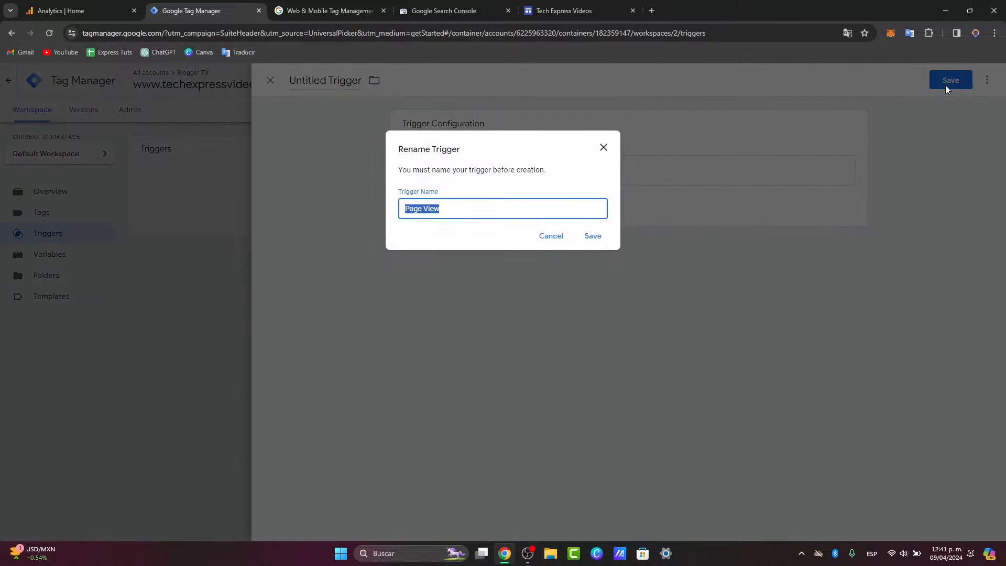
click(593, 236)
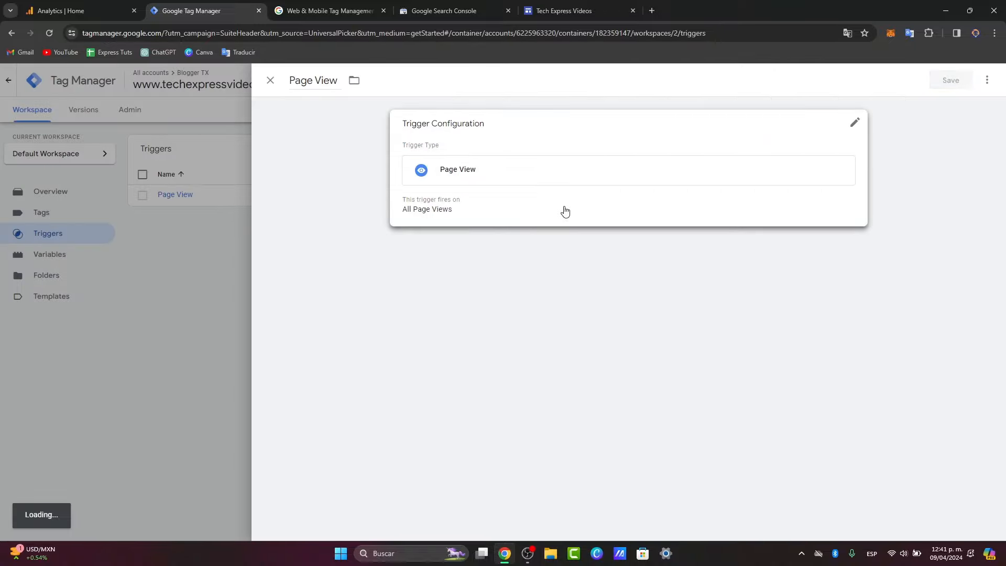
click(270, 80)
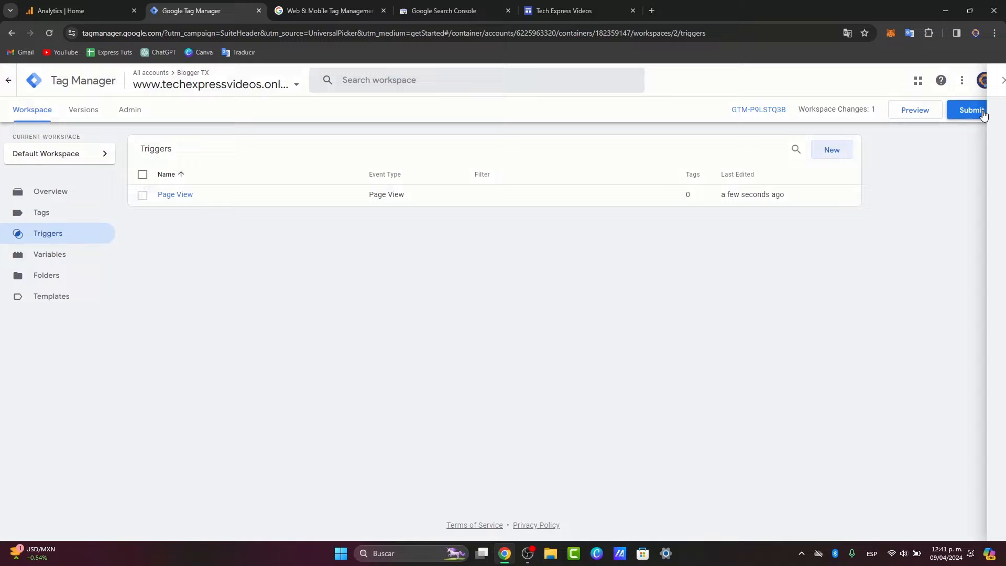
Dismiss the Submit Changes panel without publishing, then go to Search Console
click(970, 110)
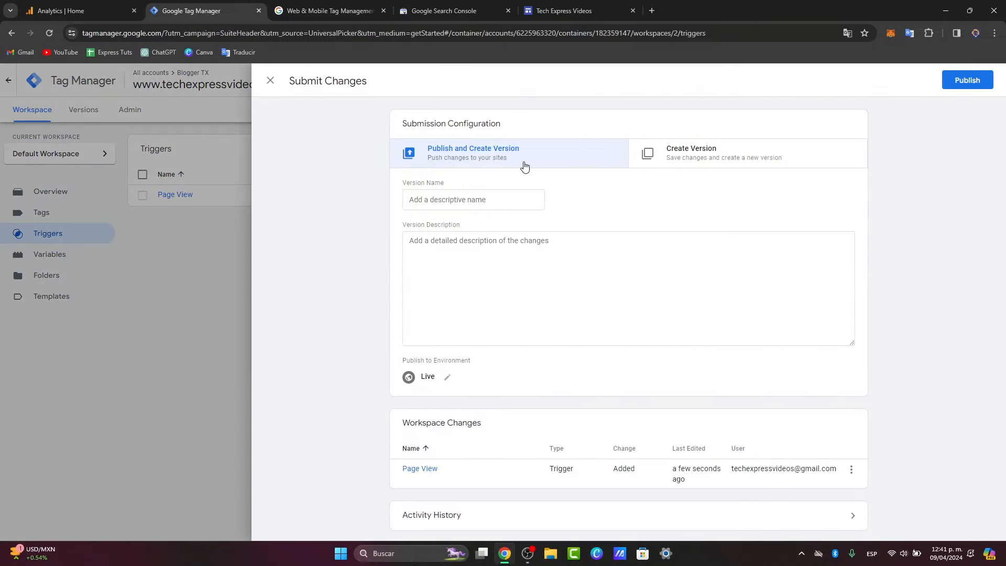
click(473, 199)
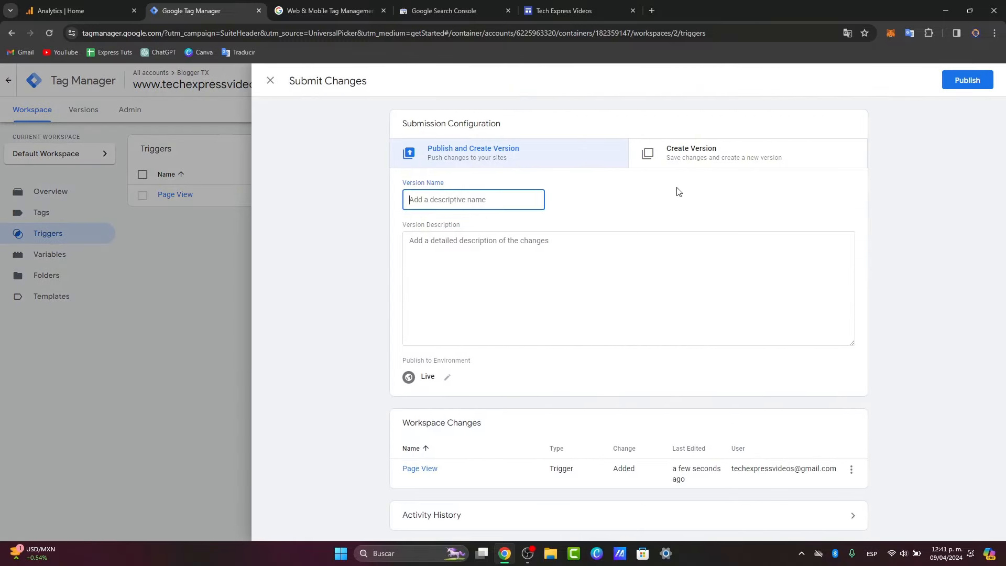
mouse_move(721, 471)
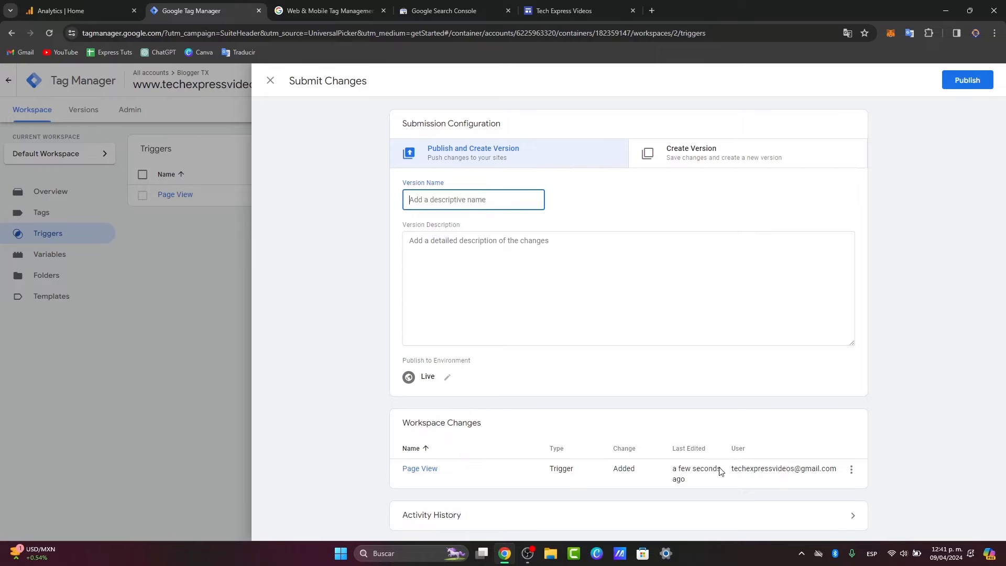
click(270, 80)
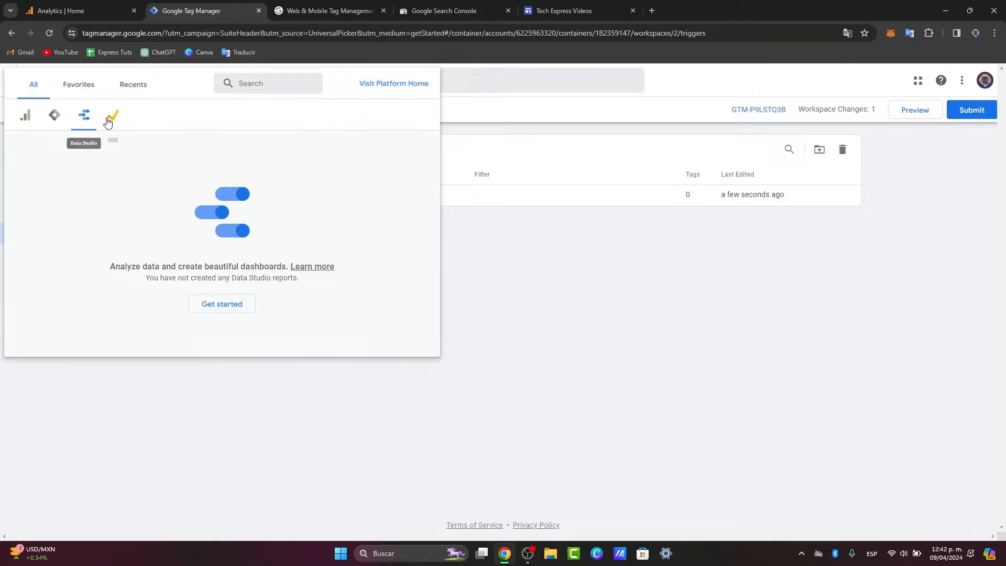
click(112, 115)
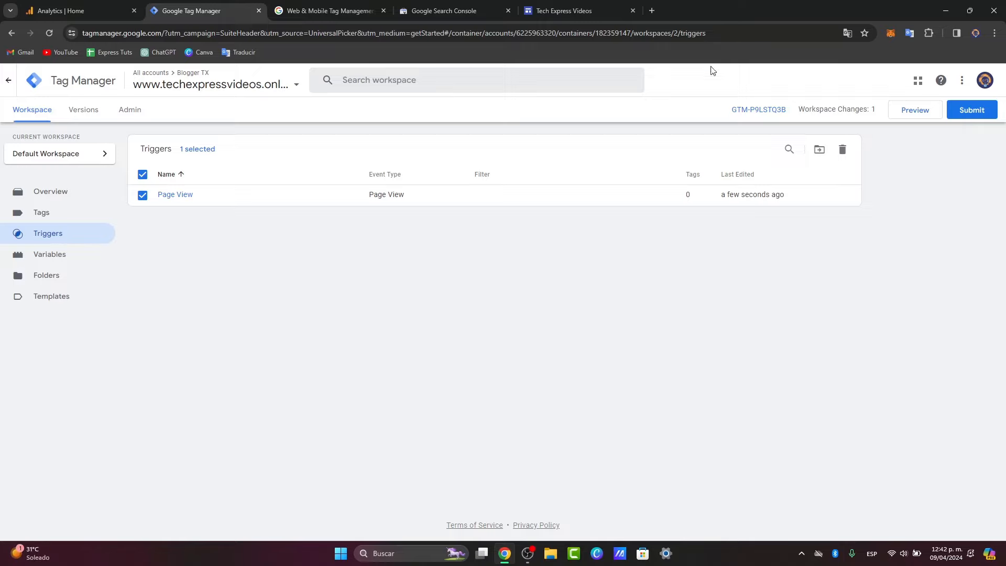
click(445, 10)
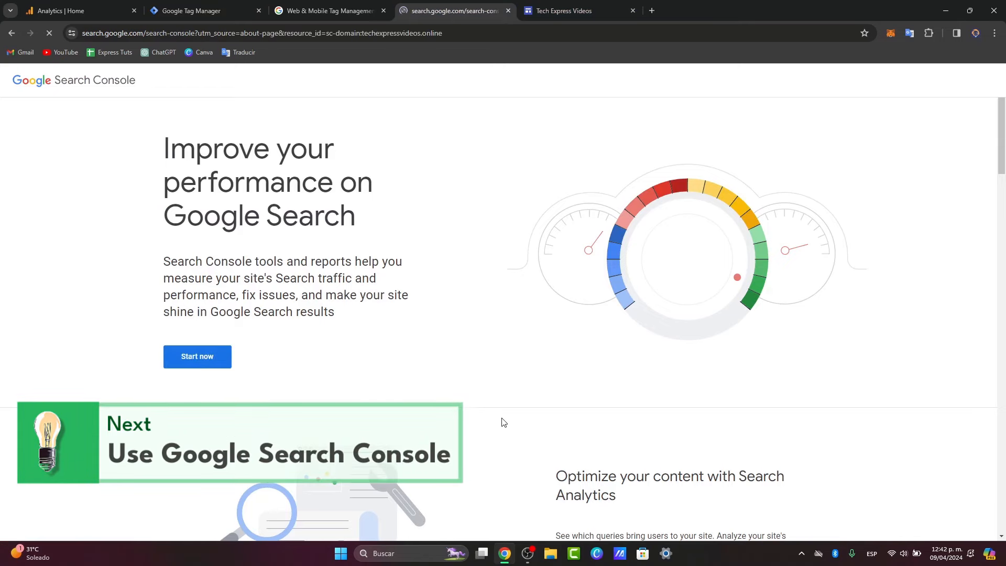
Review techexpressvideos.online in Search Console: property list, Legacy tools and reports, and messages
click(197, 356)
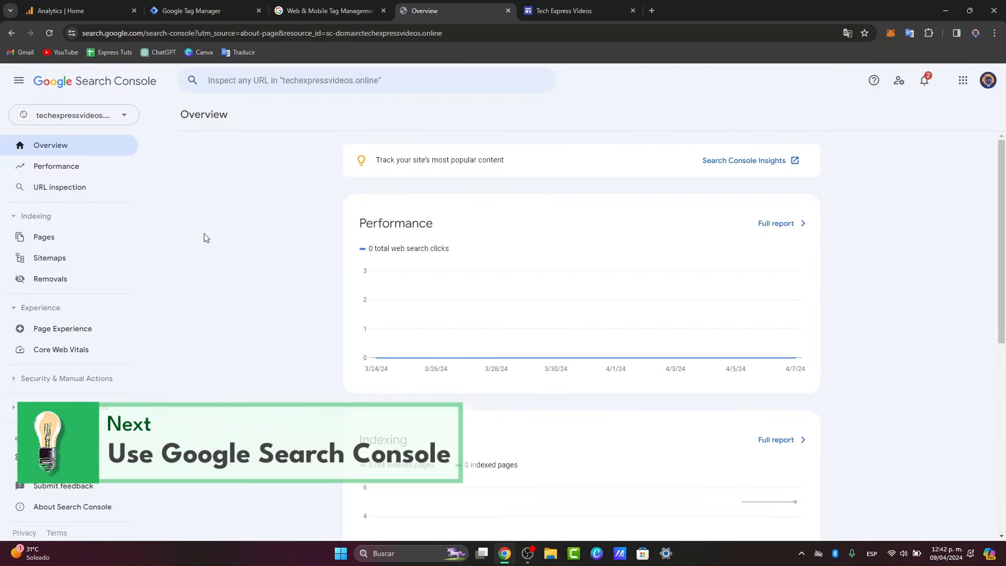
click(73, 115)
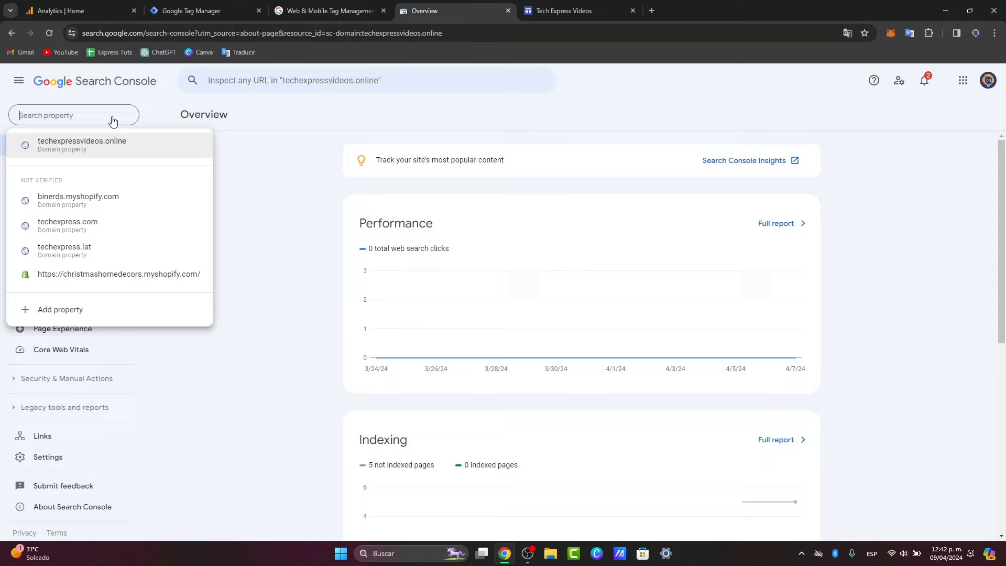
click(82, 144)
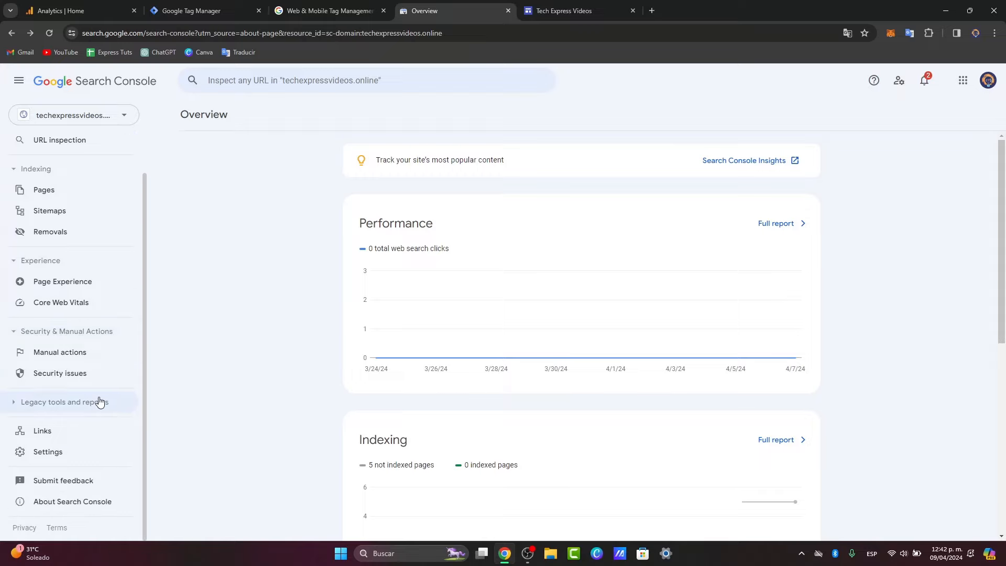
click(63, 402)
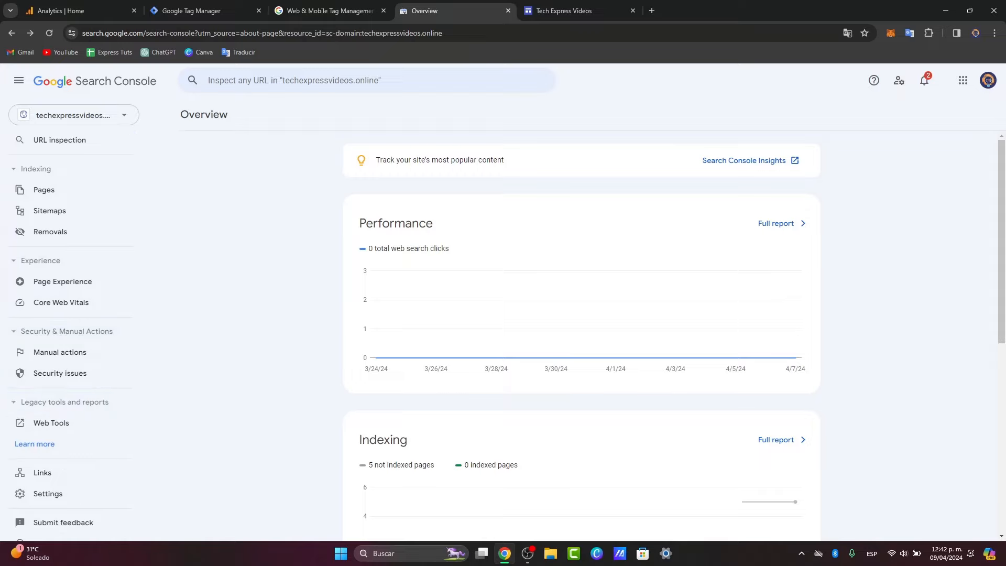
click(924, 80)
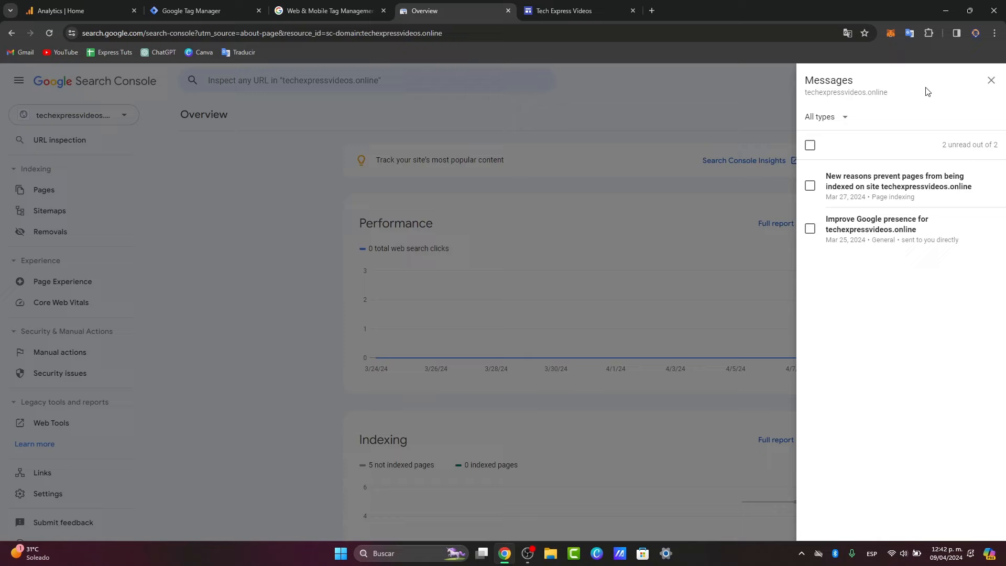
click(991, 80)
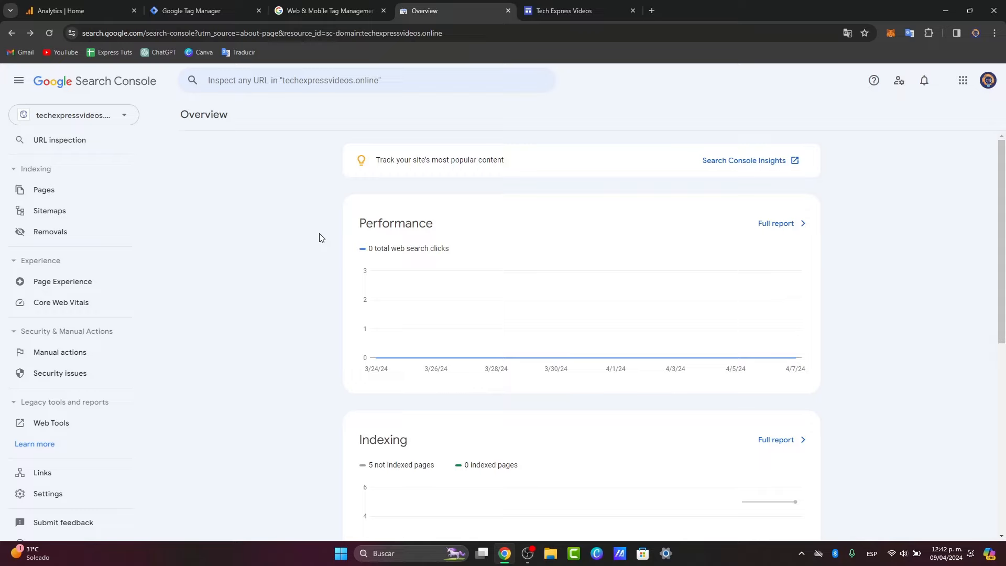
mouse_move(270, 157)
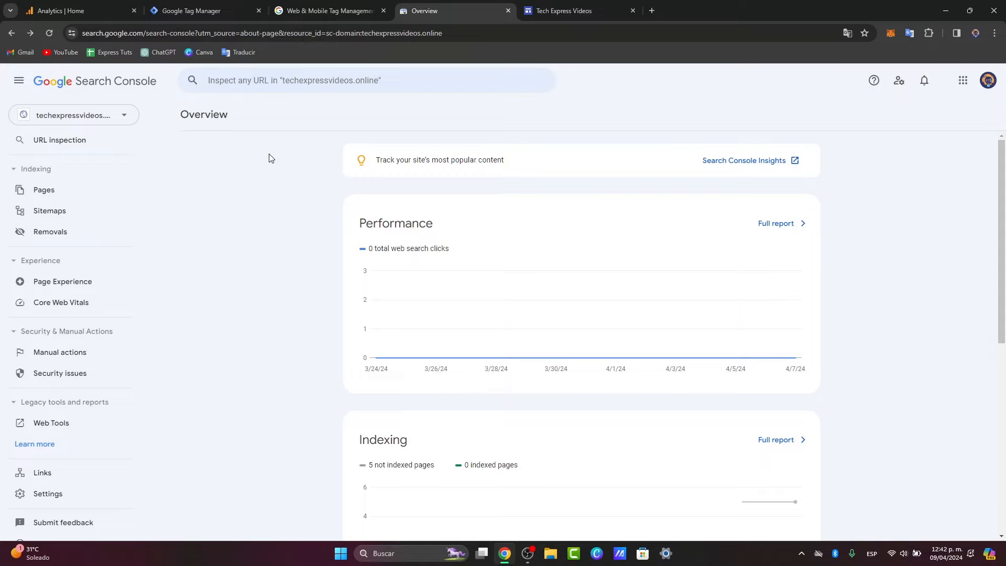
click(63, 11)
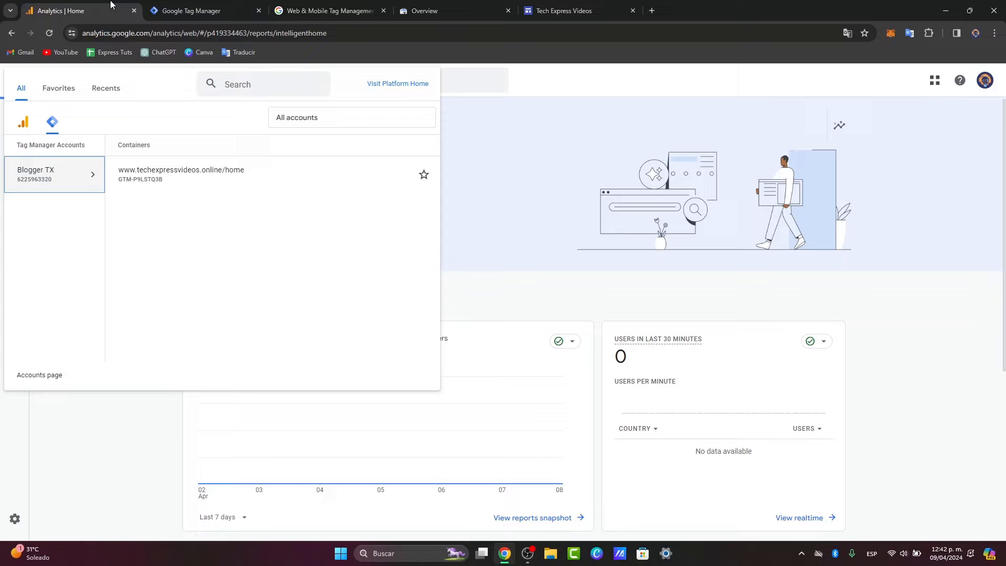
mouse_move(522, 236)
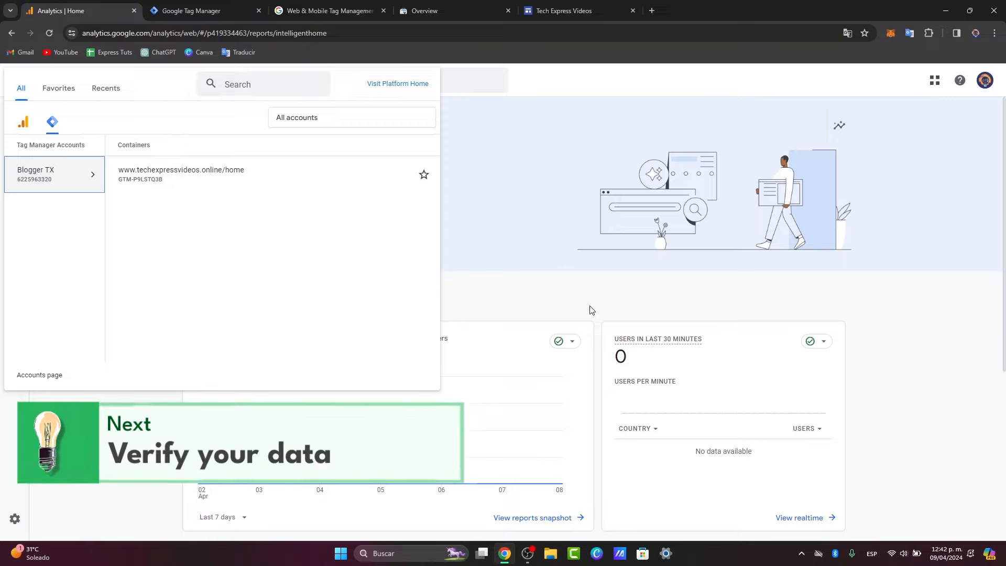
Open the GTM container from the apps launcher and check Analytics' empty Realtime overview
click(181, 169)
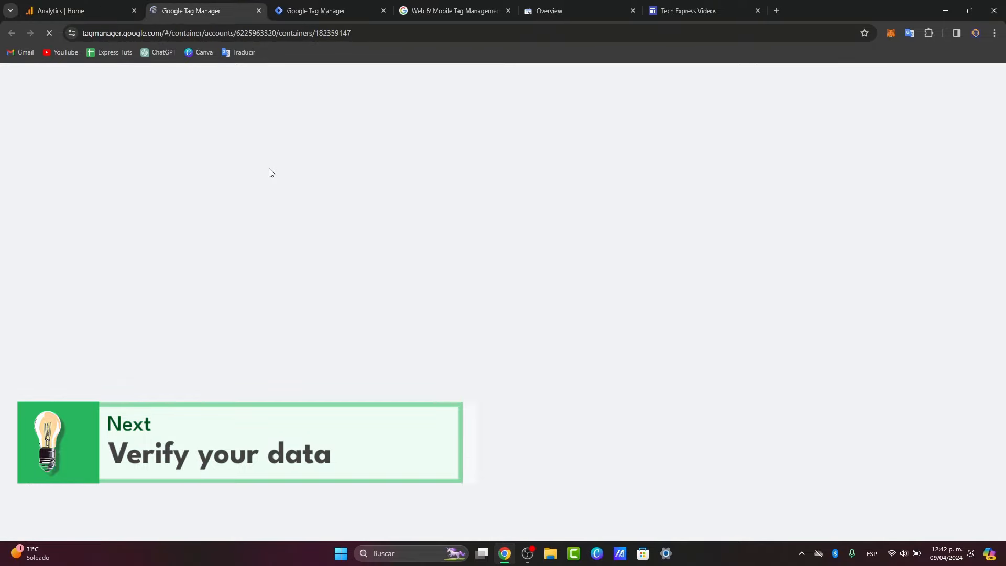
click(73, 10)
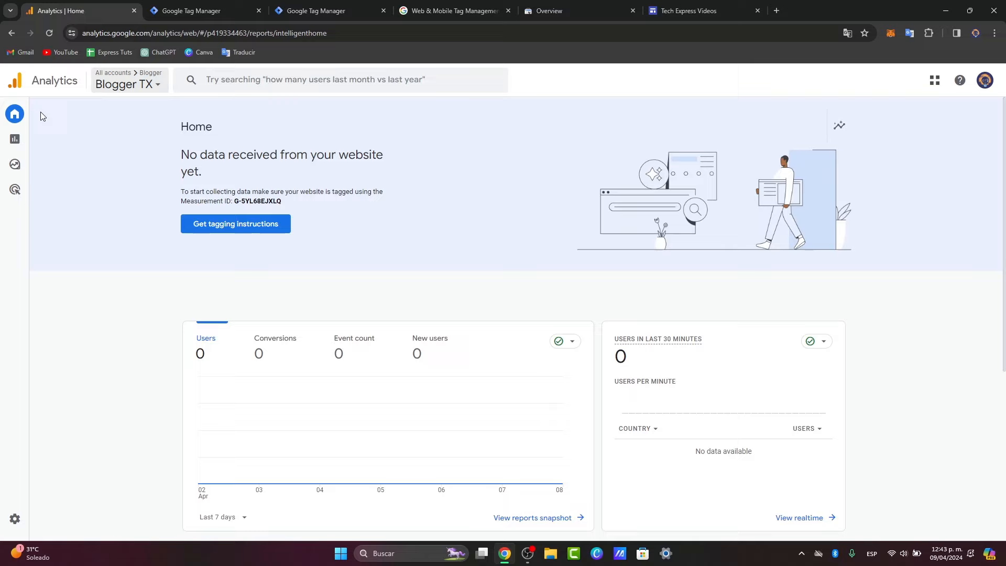
click(15, 139)
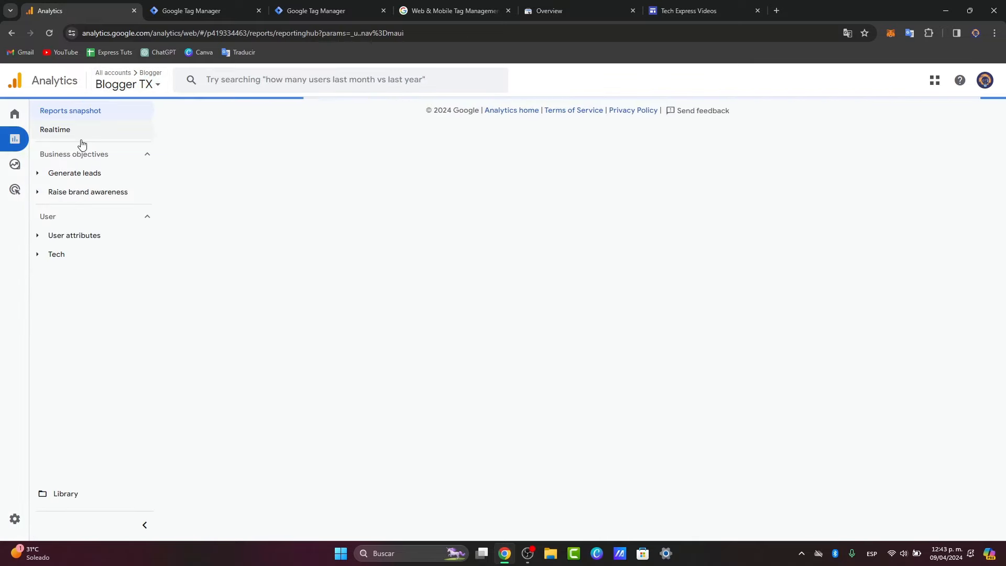
click(55, 129)
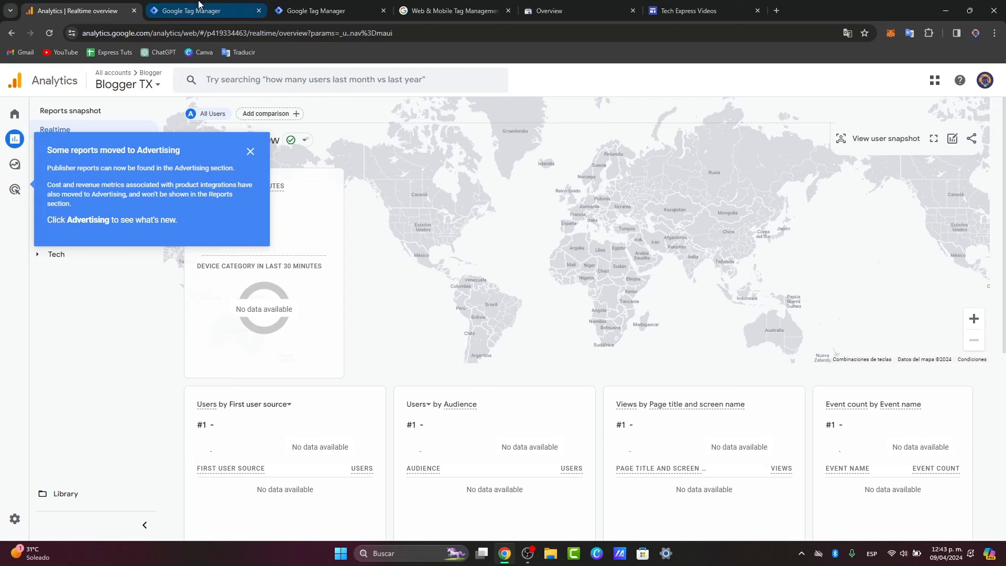
click(194, 11)
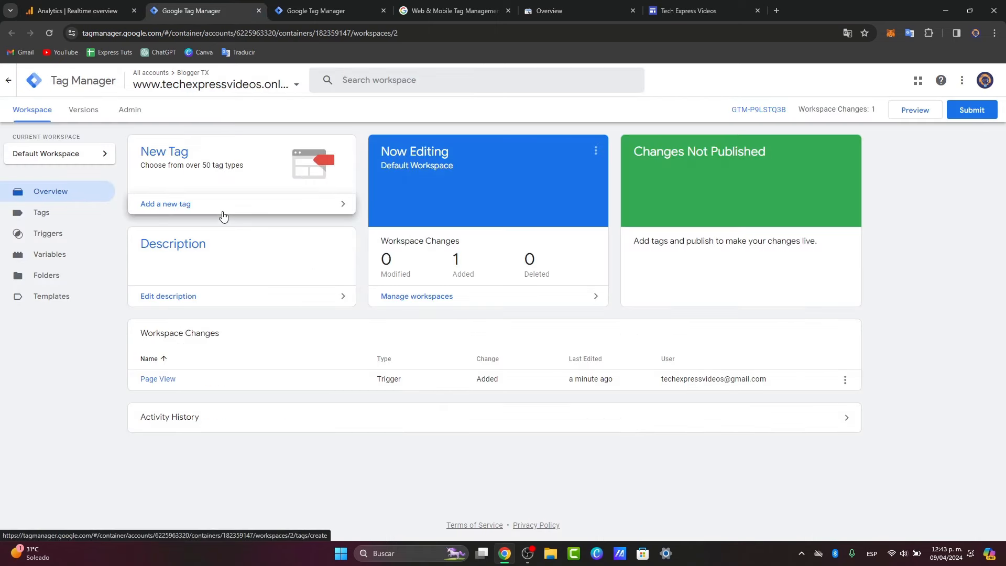